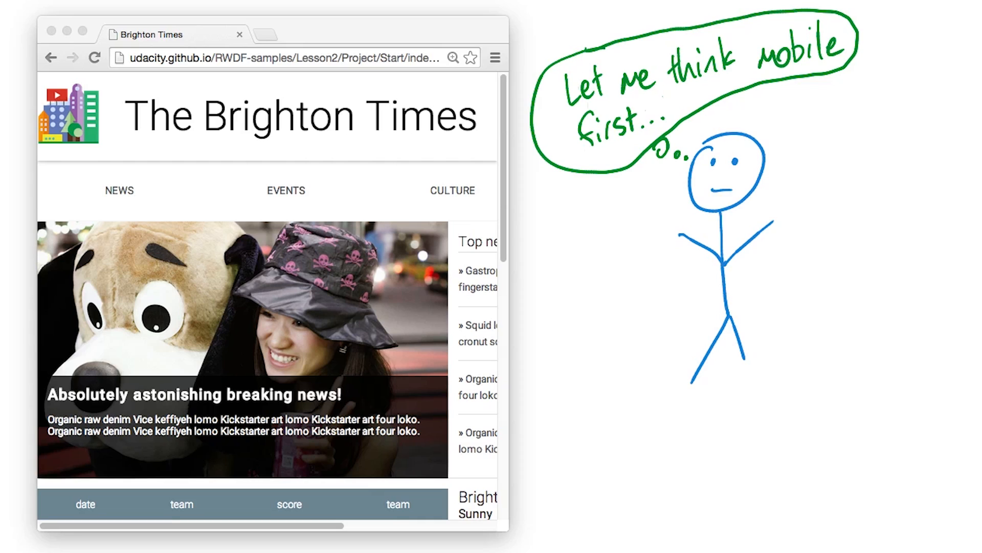
mouse_move(915, 131)
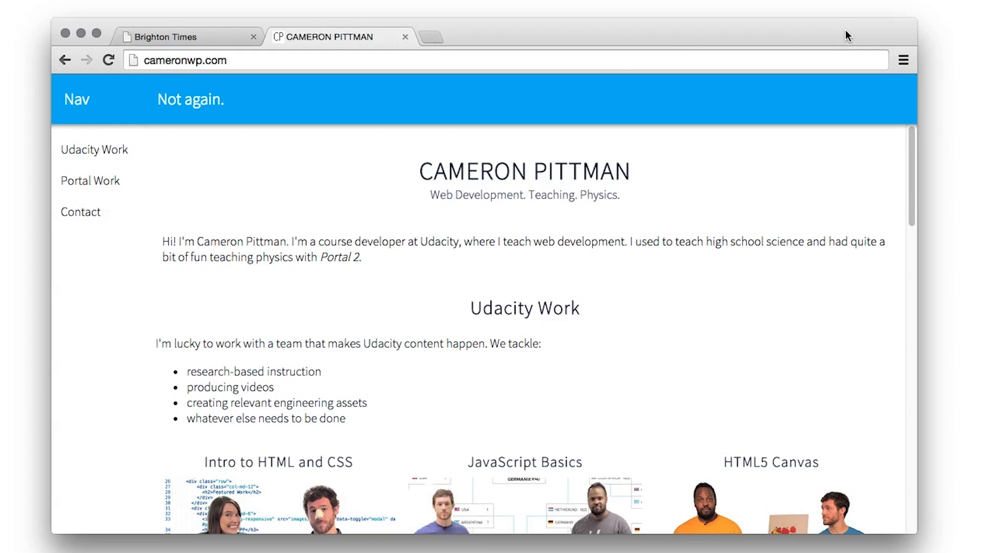
mouse_move(662, 211)
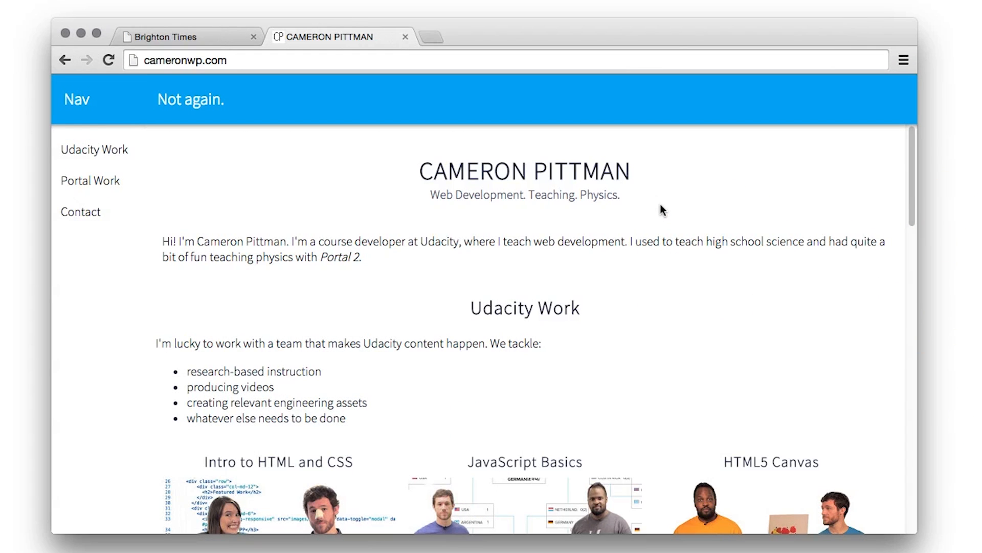
mouse_move(750, 209)
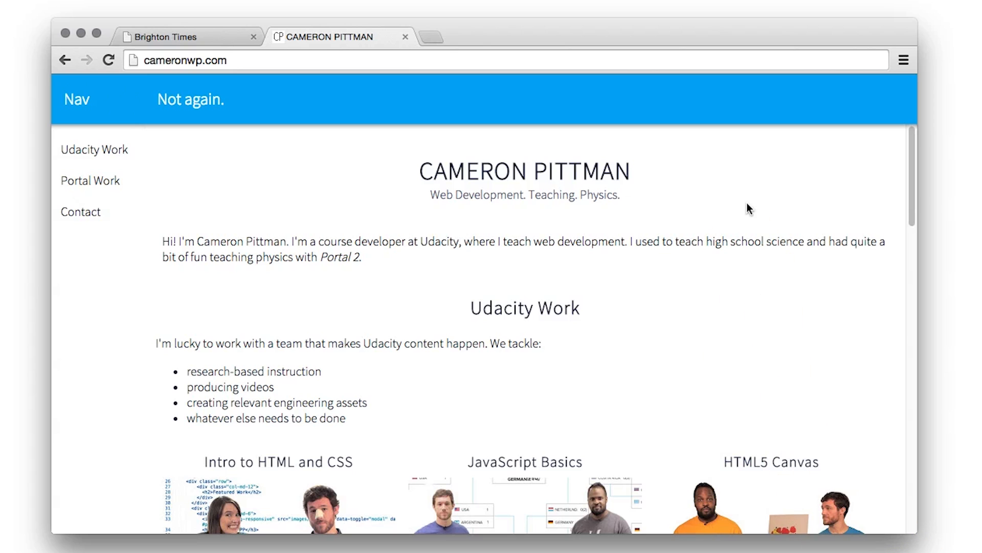